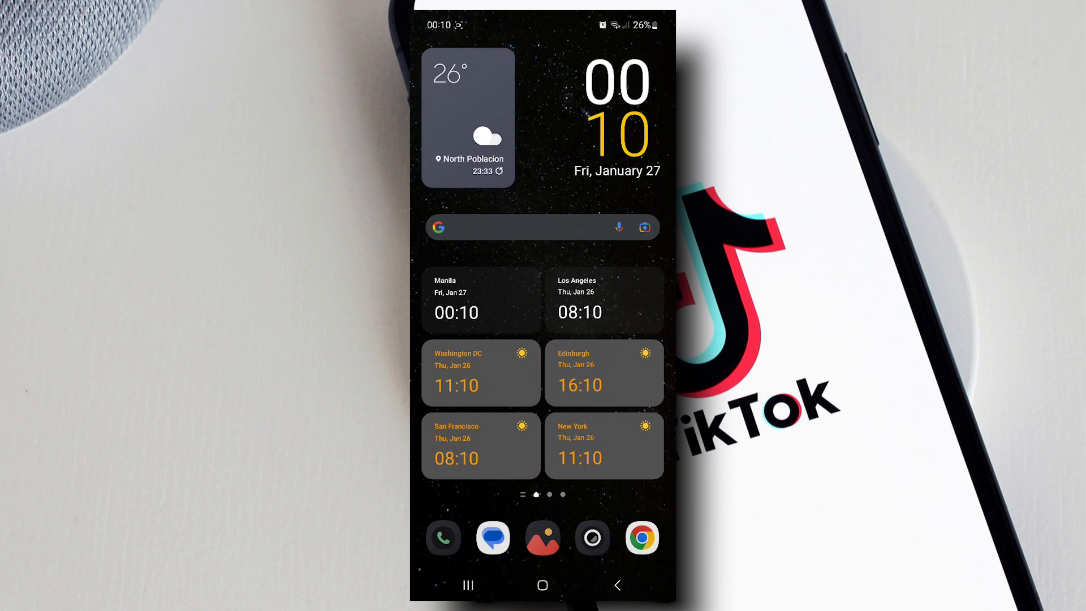
Step: Launch TikTok from the home screen to the For You feed
{"action": "scroll", "scroll_direction": "up", "scroll_amount": 3}
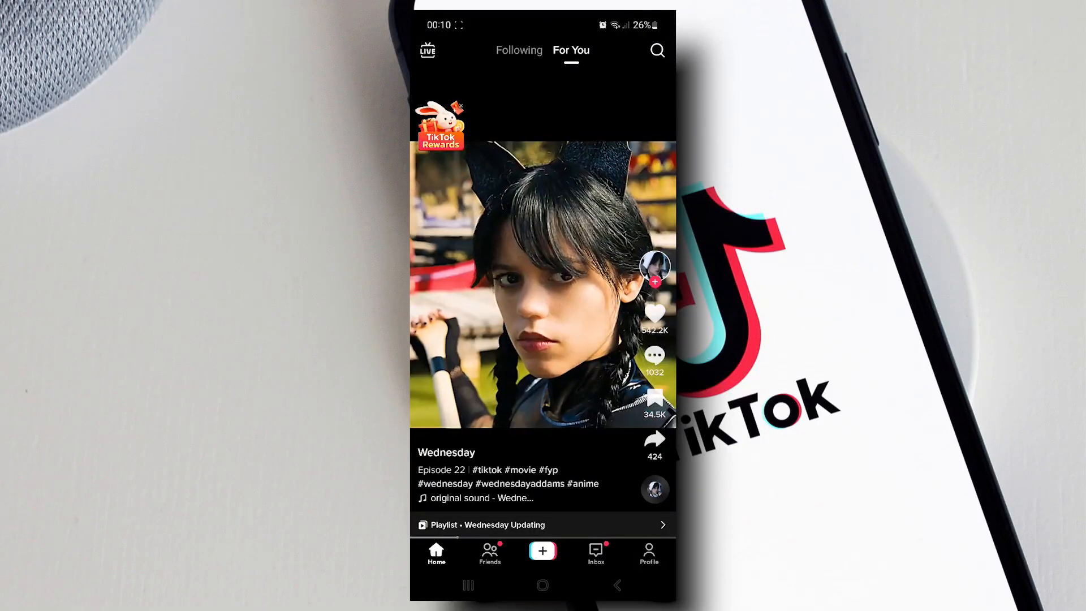
Step: Record a short clip with the TikTok camera and continue to editing
{"action": "left_click", "coordinate": [542, 551]}
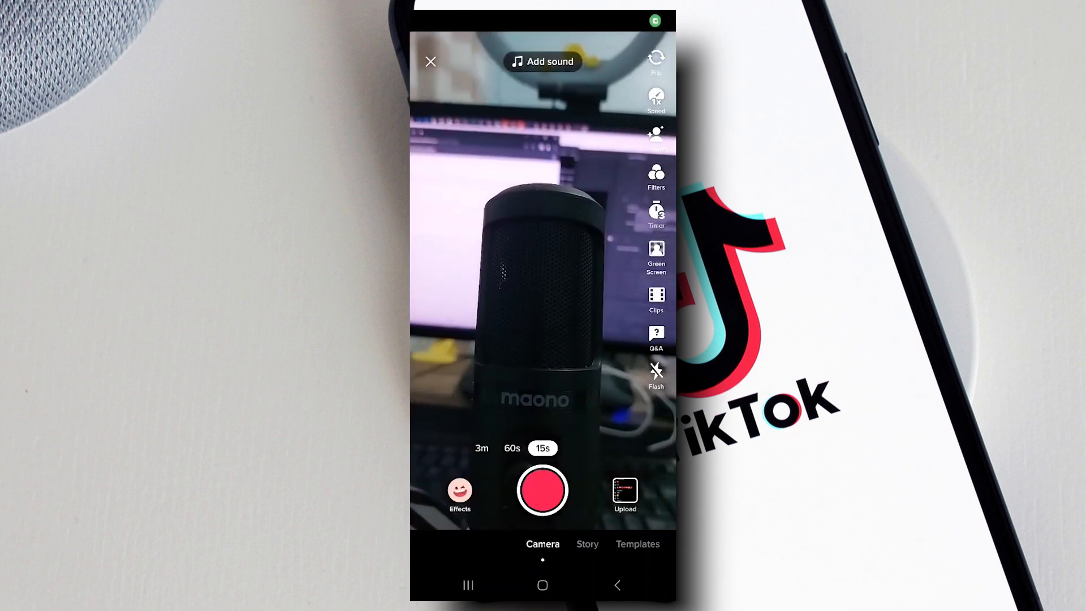
{"action": "left_click", "coordinate": [542, 490]}
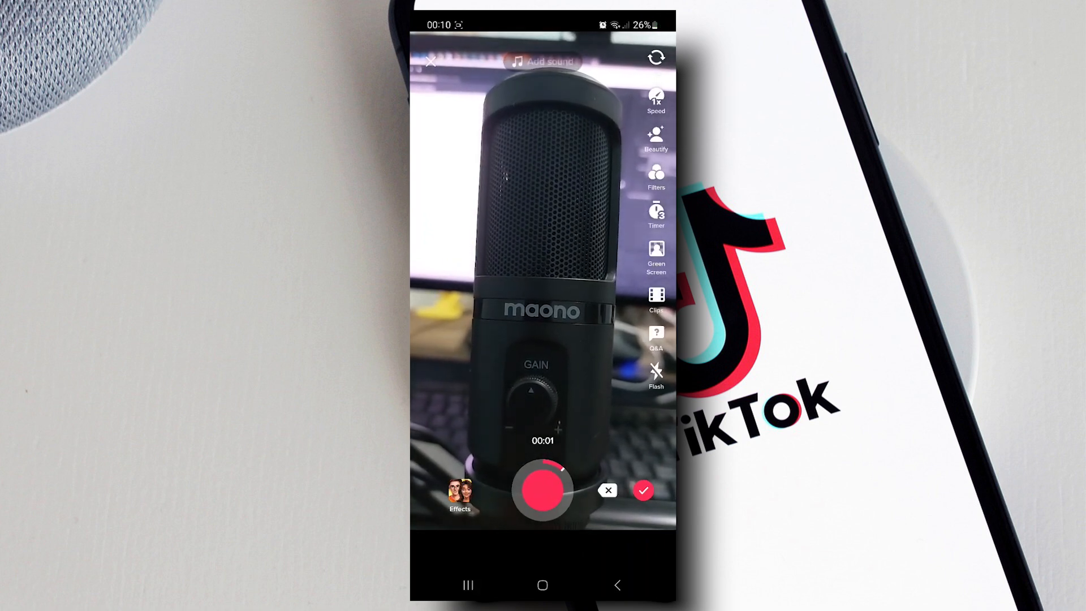
{"action": "left_click", "coordinate": [655, 61]}
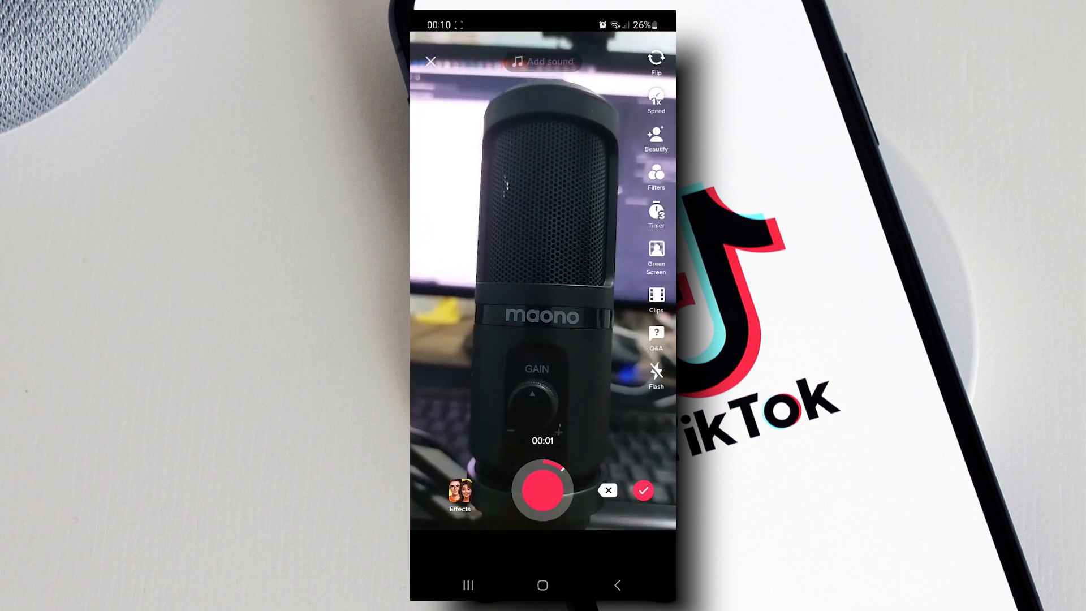
{"action": "left_click", "coordinate": [642, 490]}
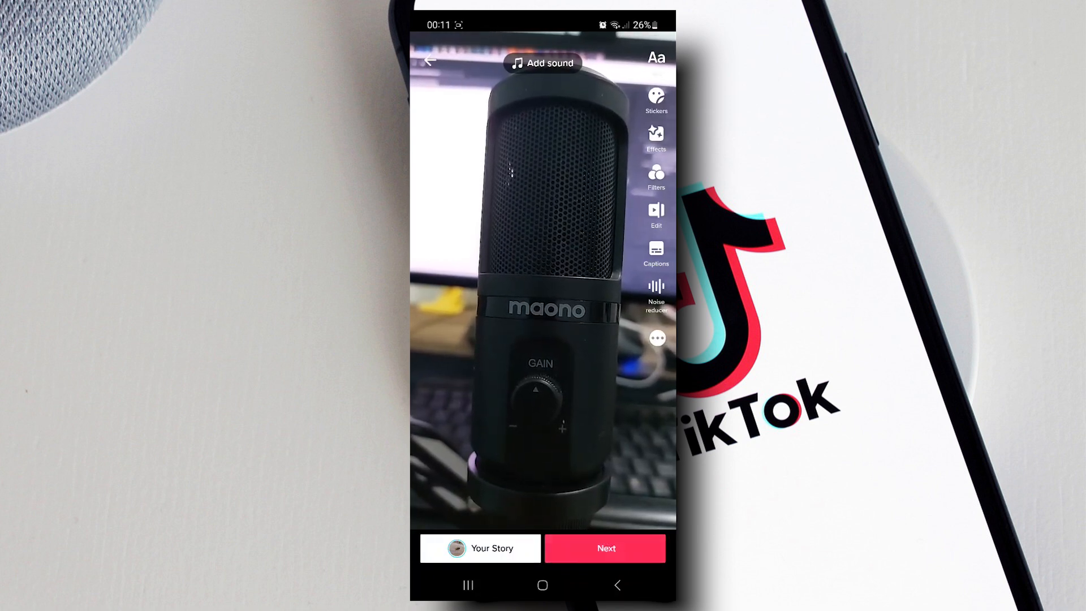
Step: Enable 'Allow high-quality uploads' in the posting details and post the video
{"action": "left_click", "coordinate": [604, 548]}
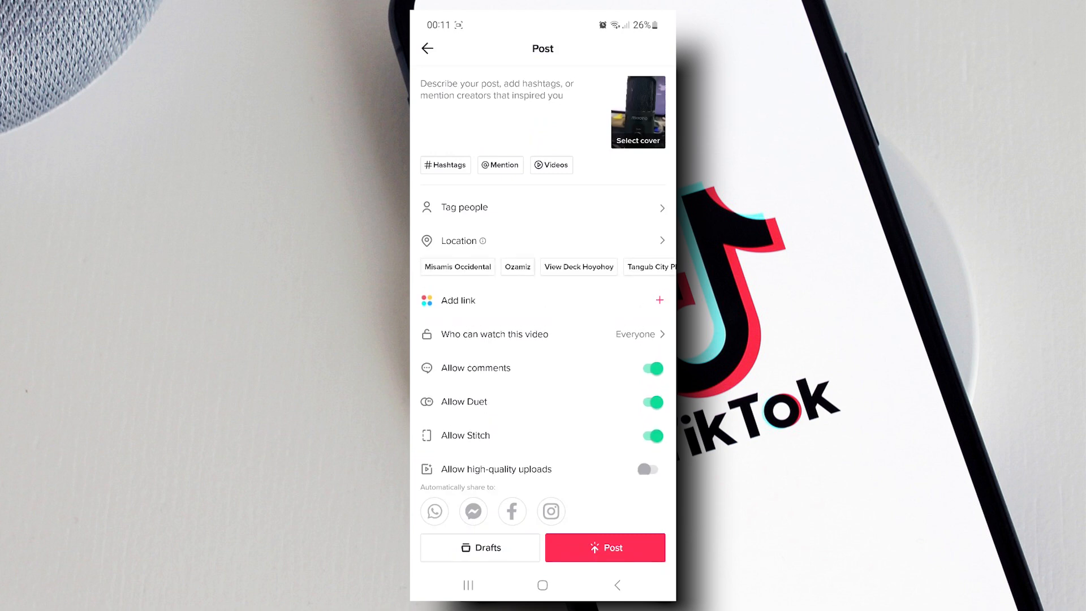
{"action": "scroll", "scroll_direction": "up", "scroll_amount": 3}
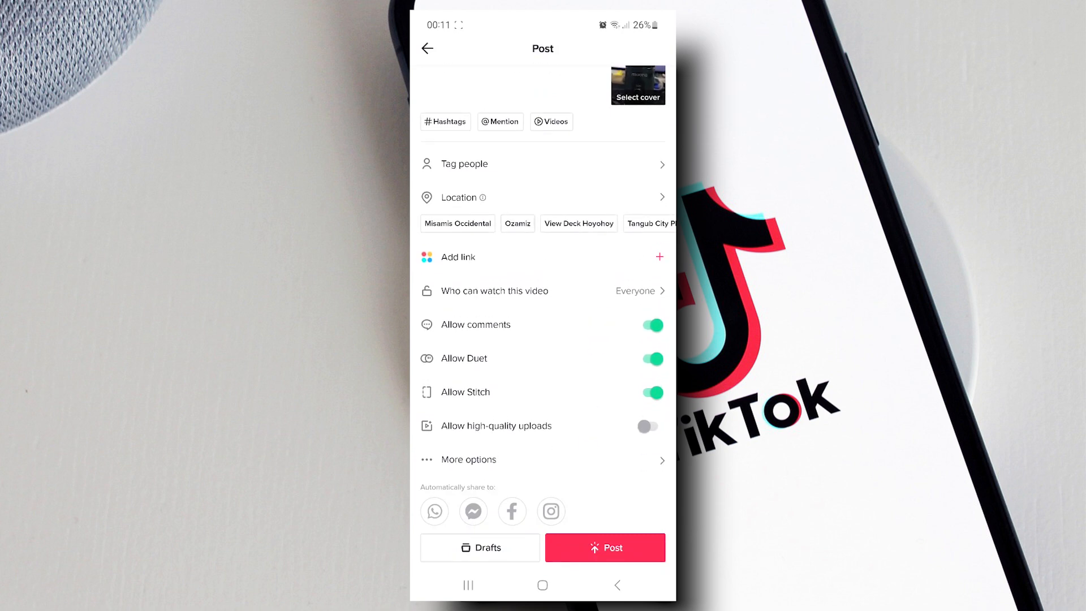
{"action": "left_click", "coordinate": [649, 425]}
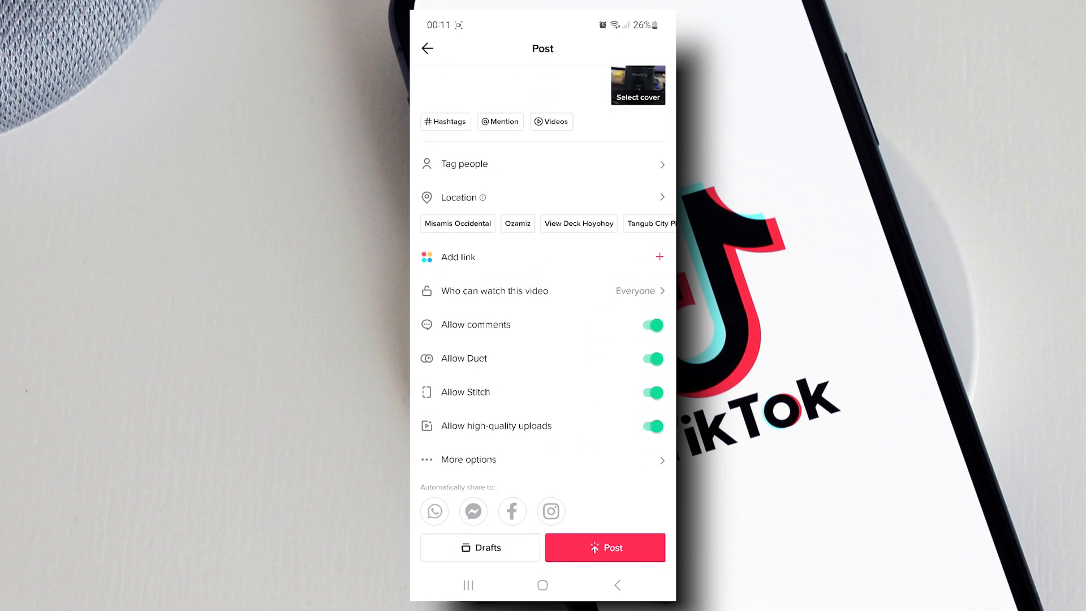
{"action": "left_click", "coordinate": [604, 547]}
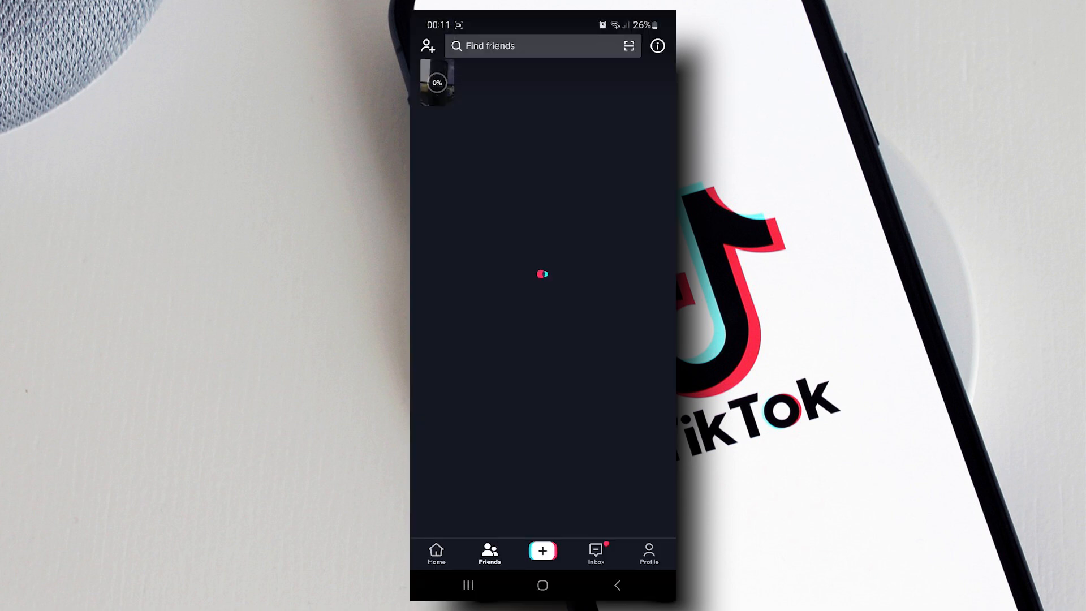